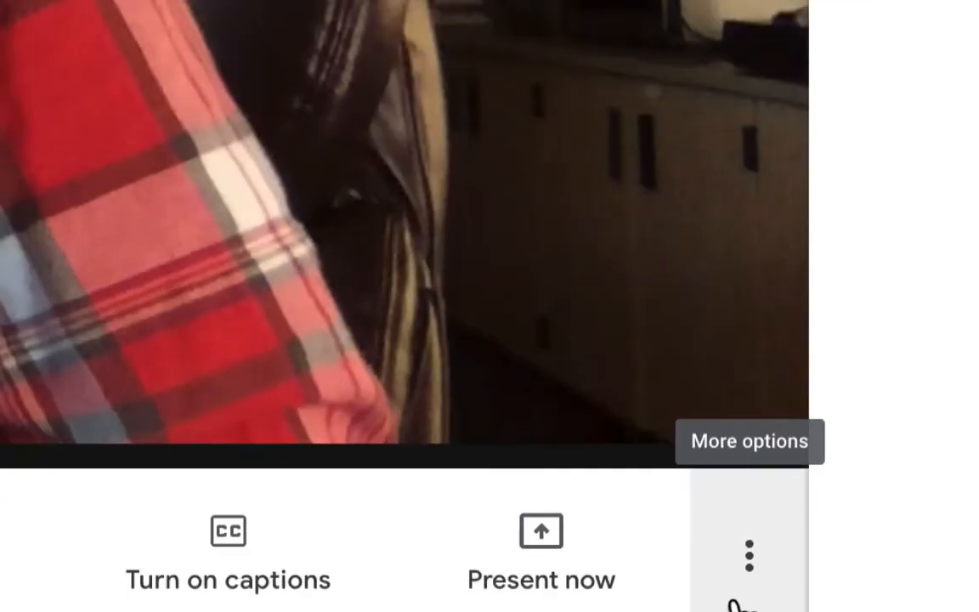
Select IPEVO V4K #2 as the camera in Meet's video settings.
{"action": "left_click", "coordinate": [748, 556]}
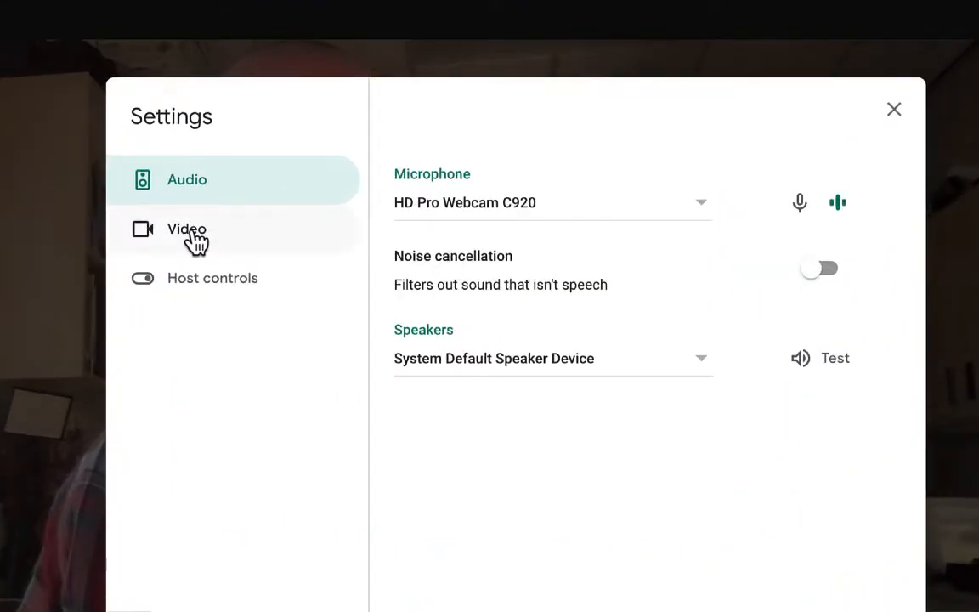
{"action": "left_click", "coordinate": [186, 228]}
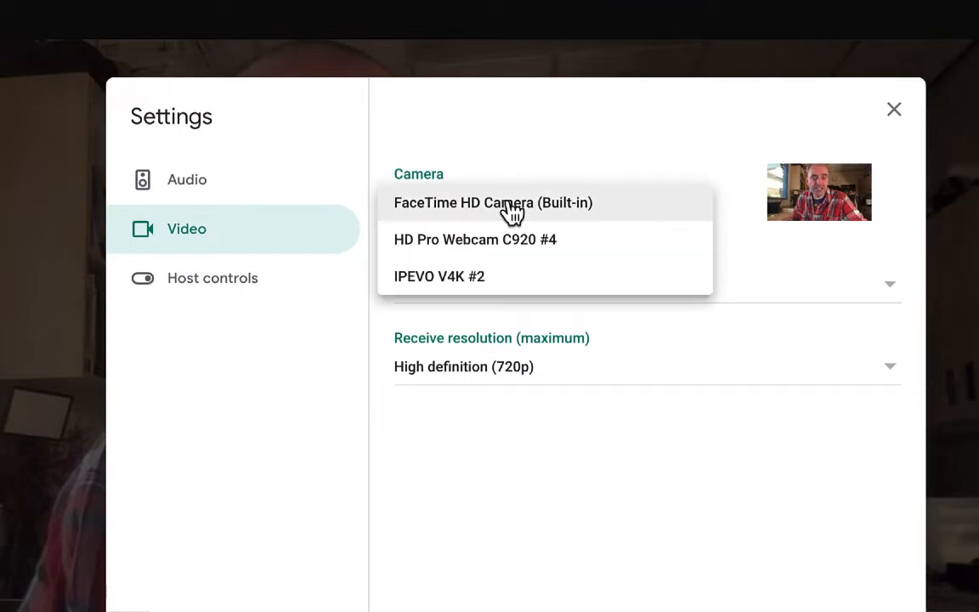
{"action": "left_click", "coordinate": [439, 276]}
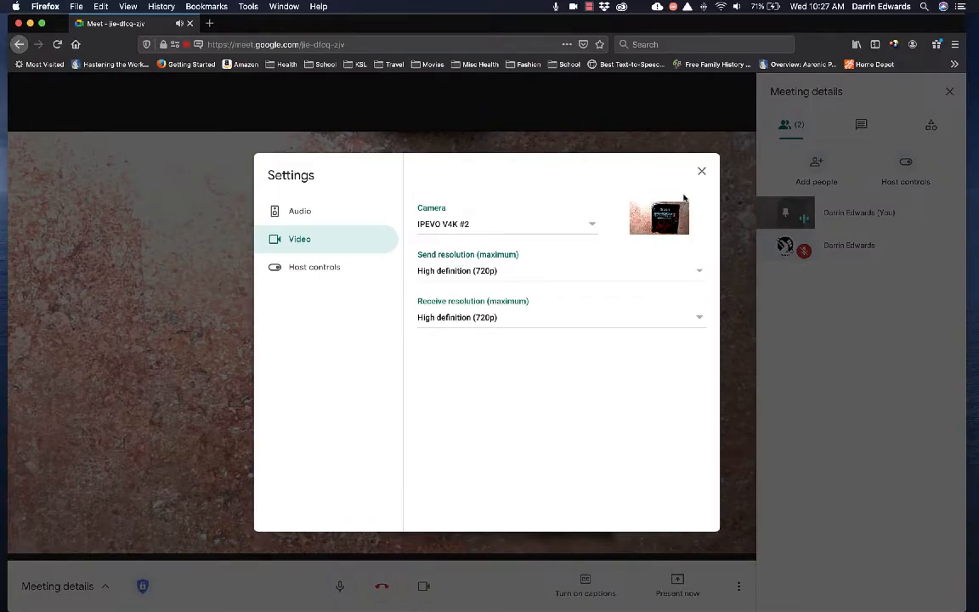
Close Settings to view the interview set packet through the document camera.
{"action": "left_click", "coordinate": [701, 170]}
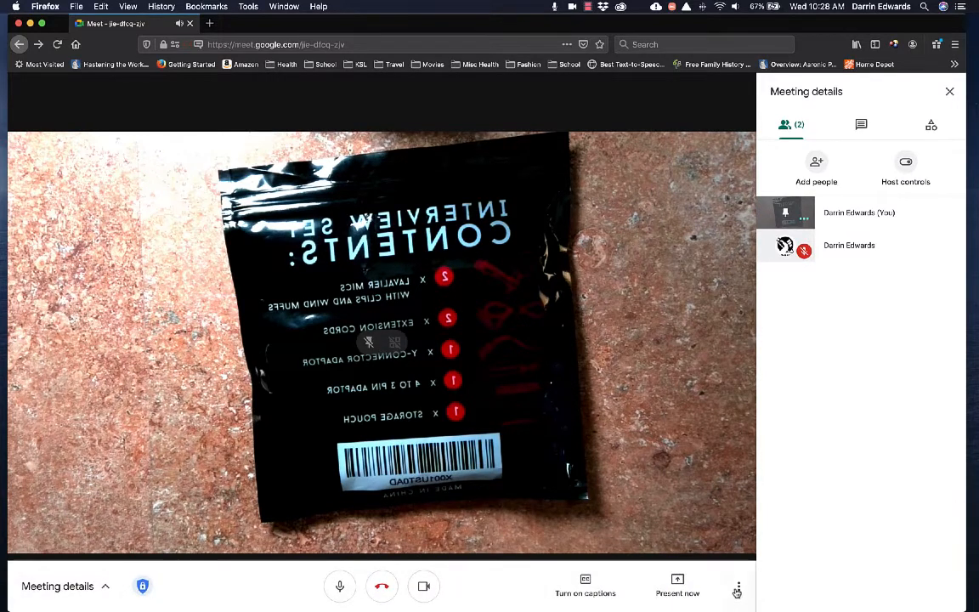
Switch the camera to HD Pro Webcam C920 #4 and close Settings.
{"action": "left_click", "coordinate": [737, 585]}
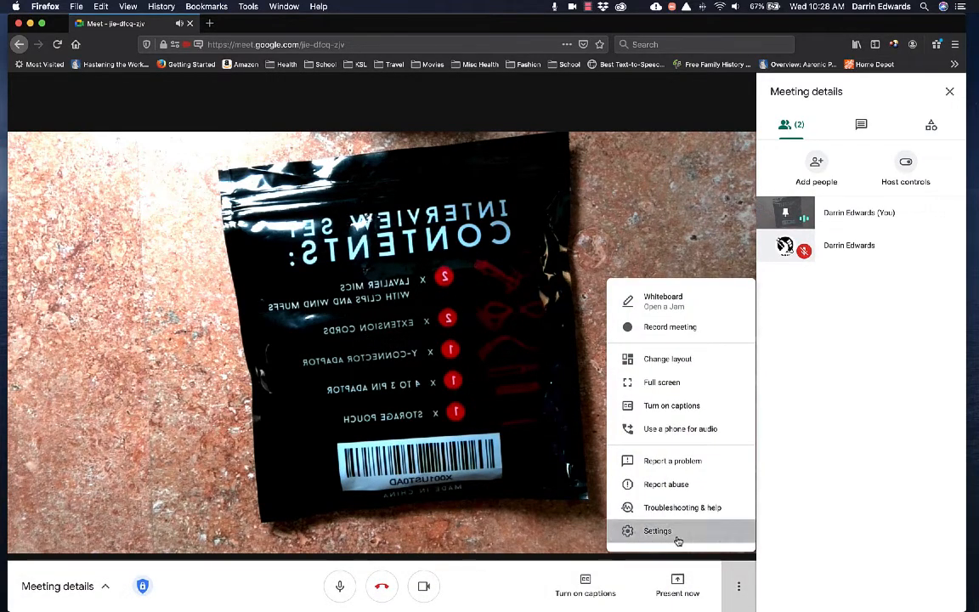
{"action": "left_click", "coordinate": [657, 530]}
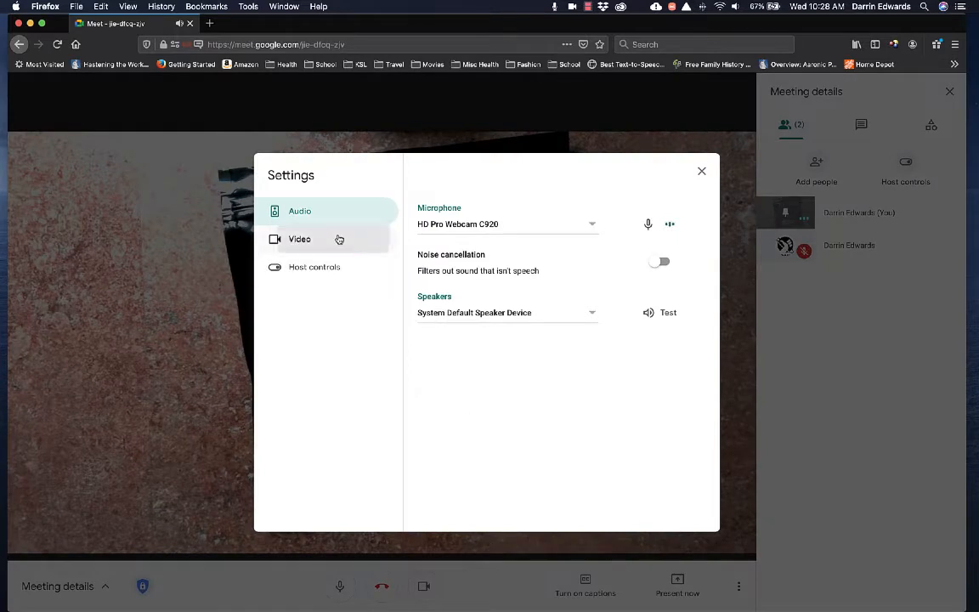
{"action": "left_click", "coordinate": [299, 239]}
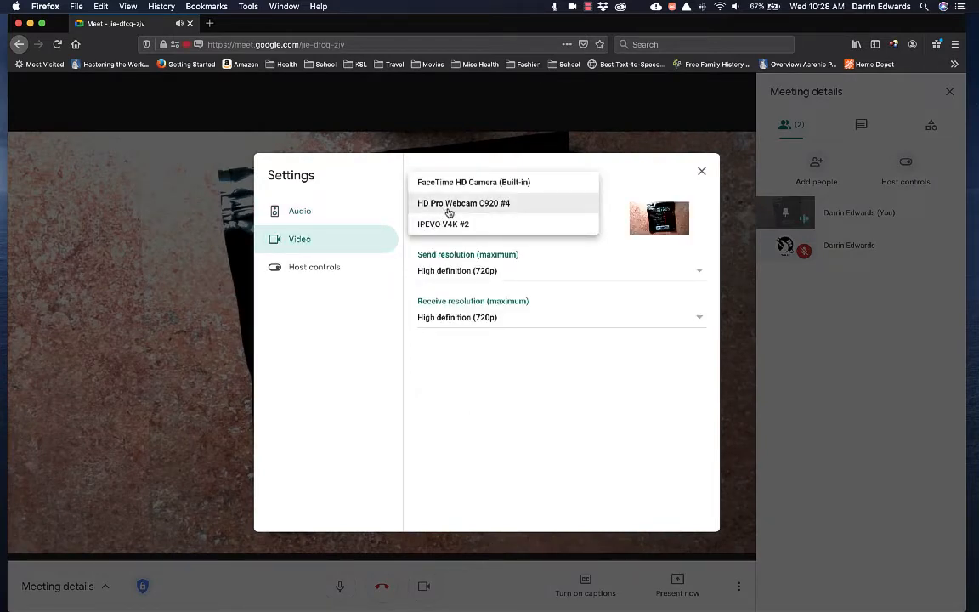
{"action": "left_click", "coordinate": [463, 203]}
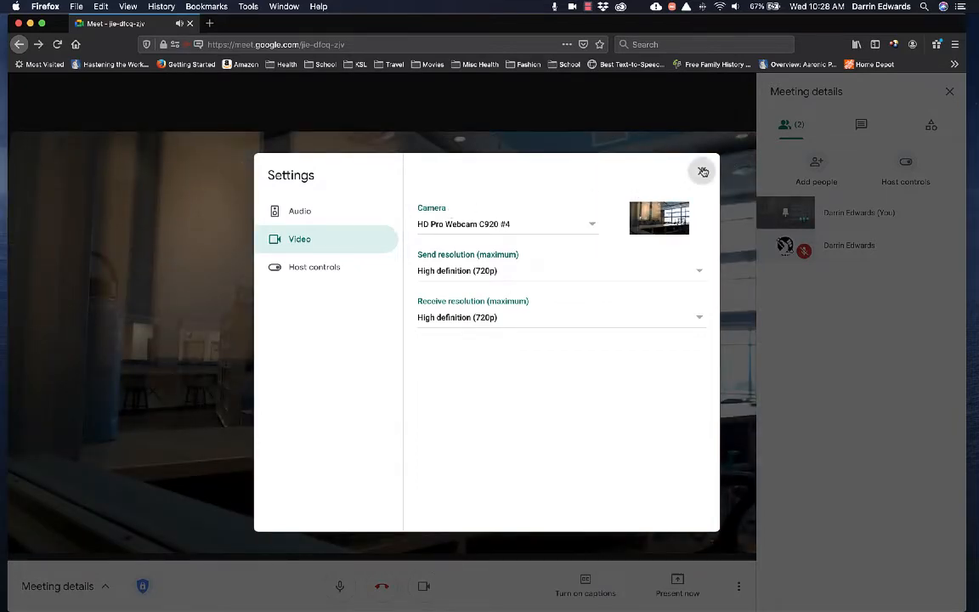
{"action": "left_click", "coordinate": [702, 171]}
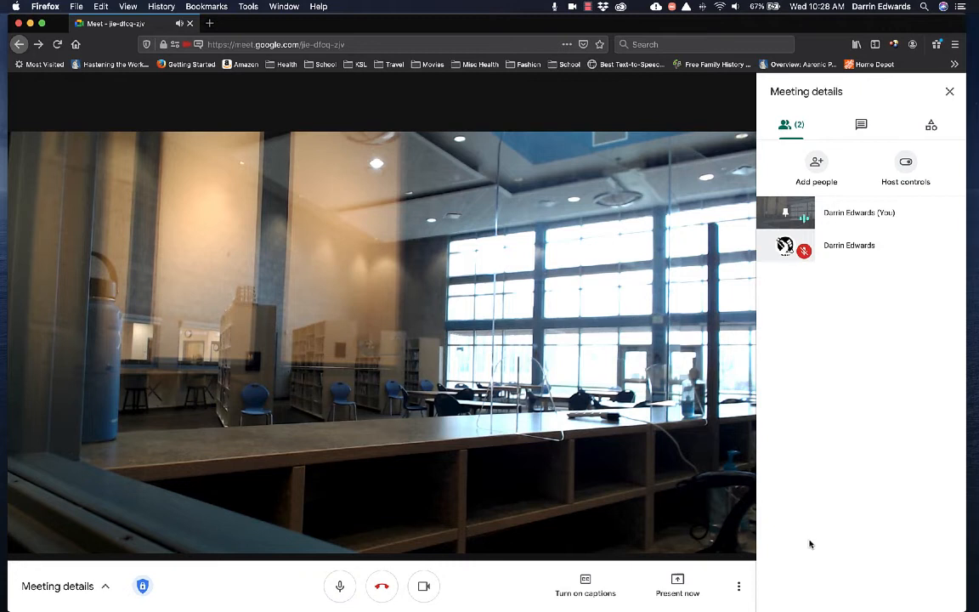